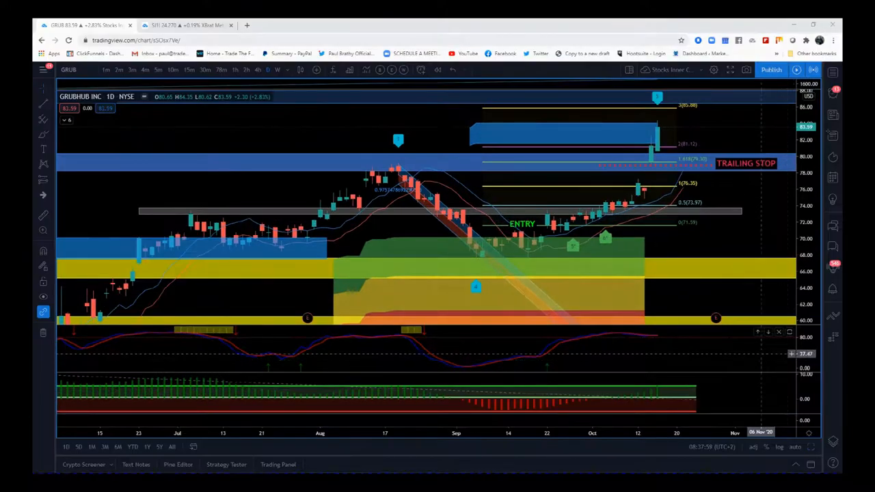
mouse_move(600, 358)
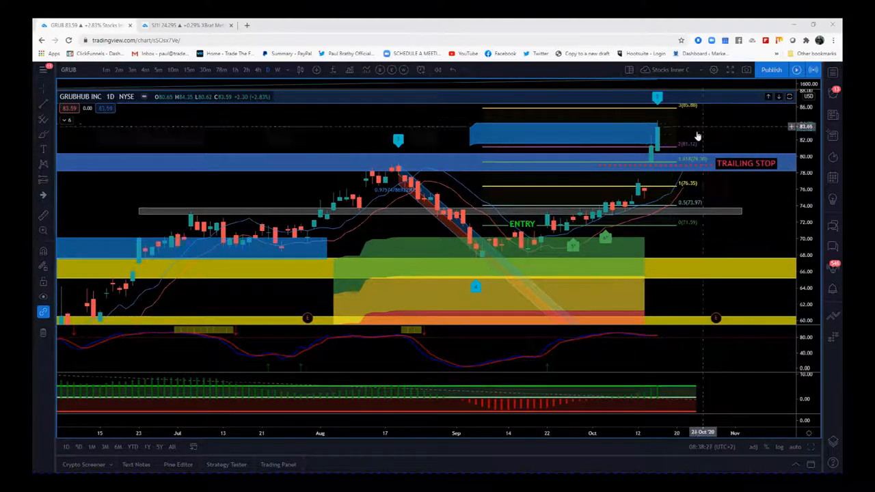
mouse_move(635, 127)
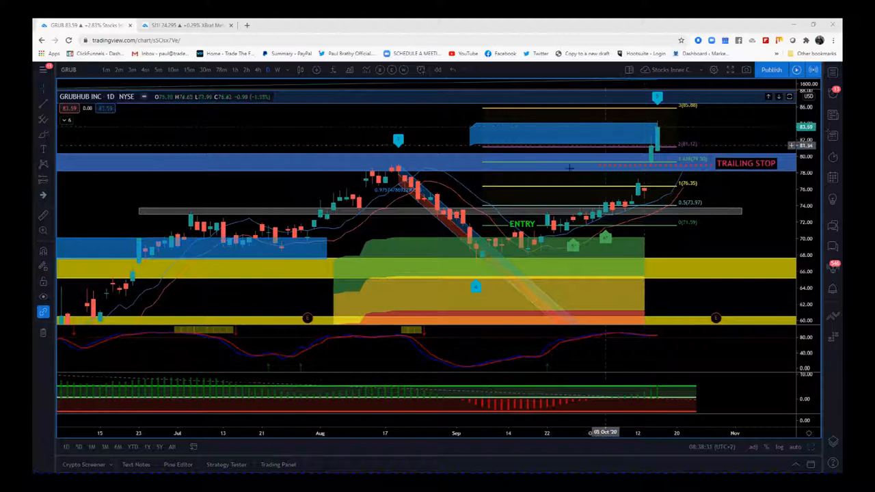
mouse_move(500, 298)
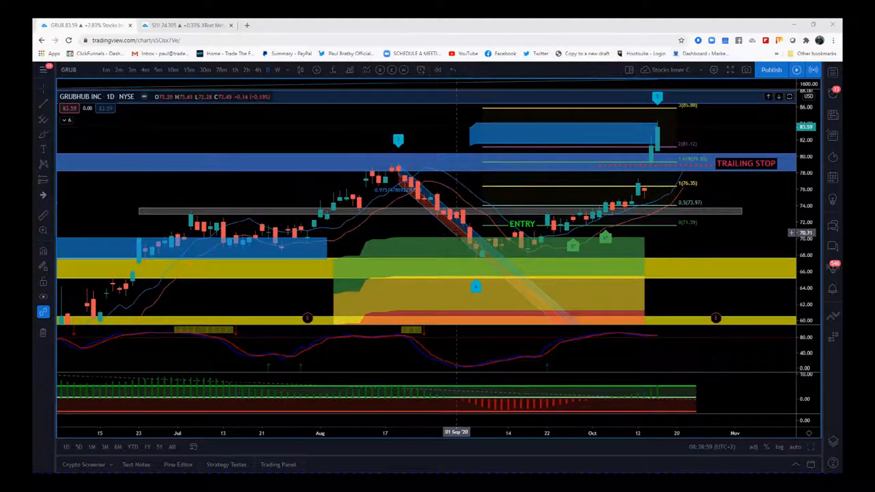
mouse_move(479, 269)
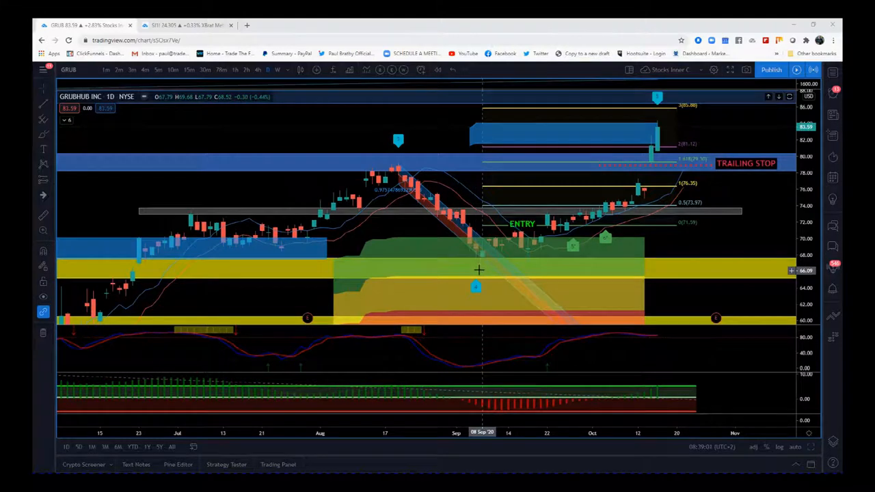
mouse_move(478, 253)
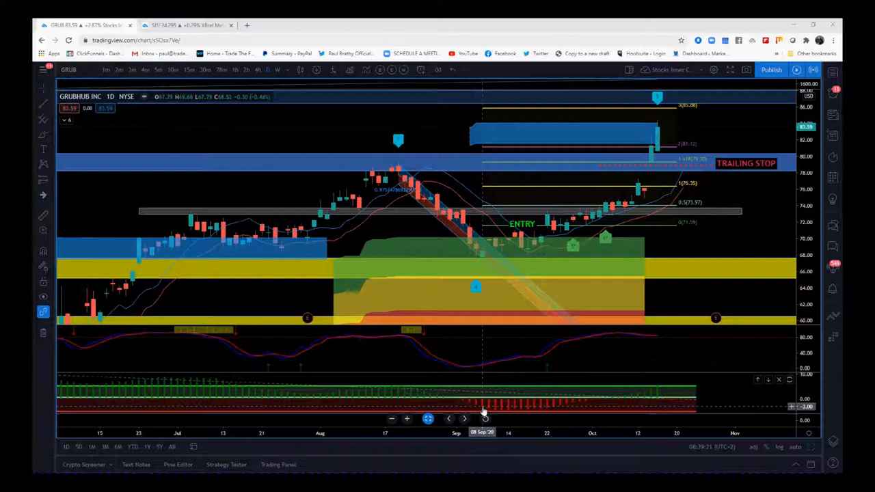
mouse_move(493, 413)
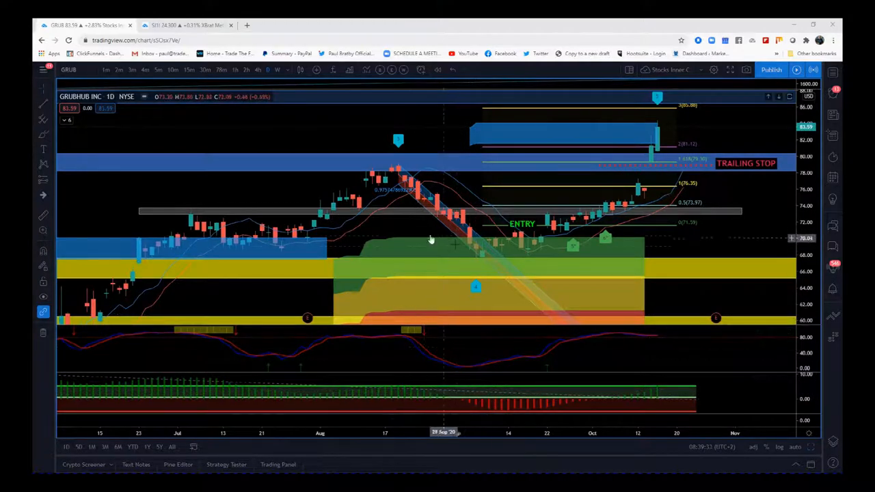
mouse_move(475, 246)
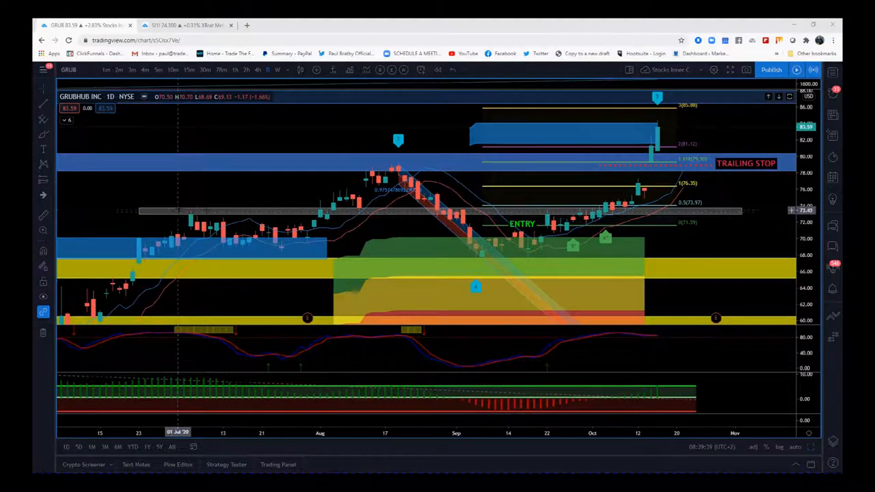
mouse_move(467, 205)
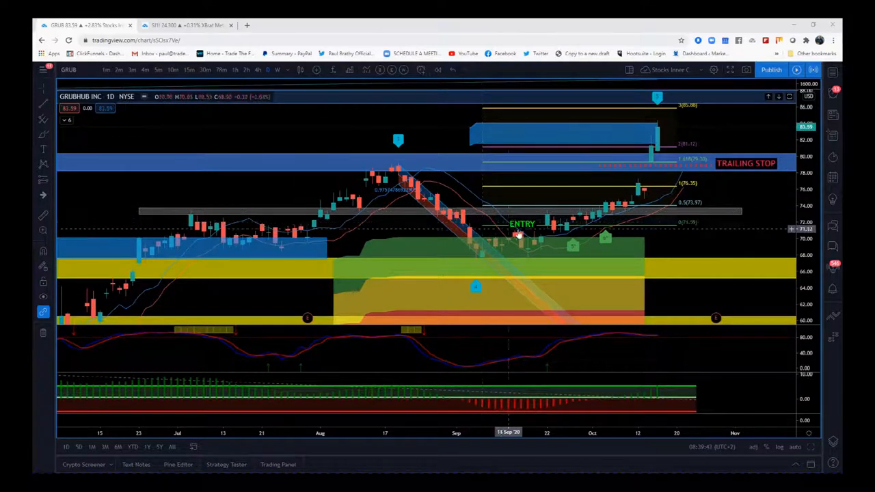
mouse_move(604, 227)
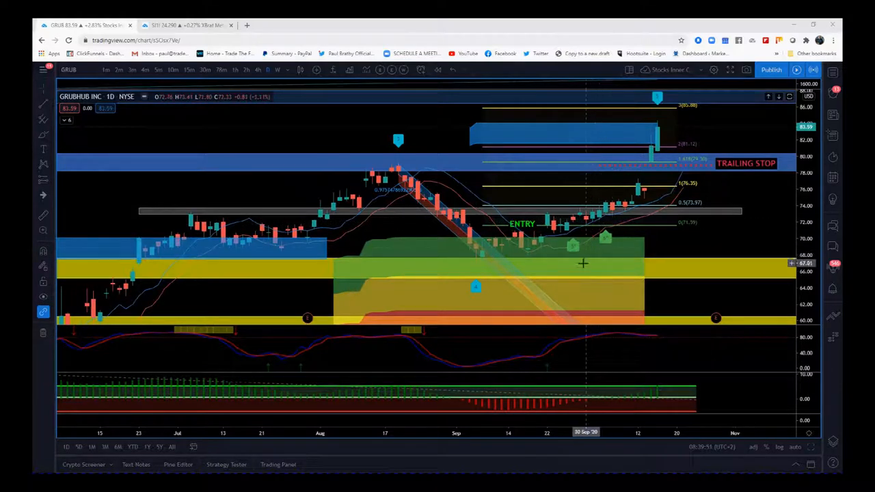
mouse_move(574, 221)
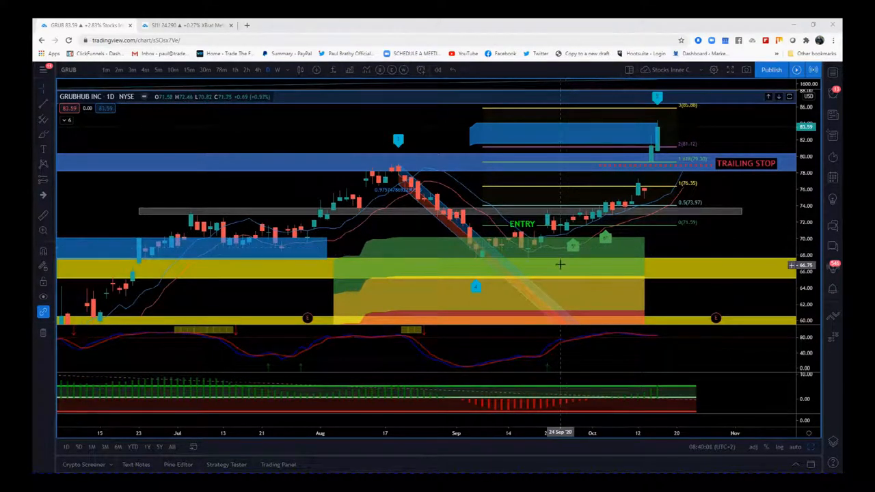
mouse_move(481, 266)
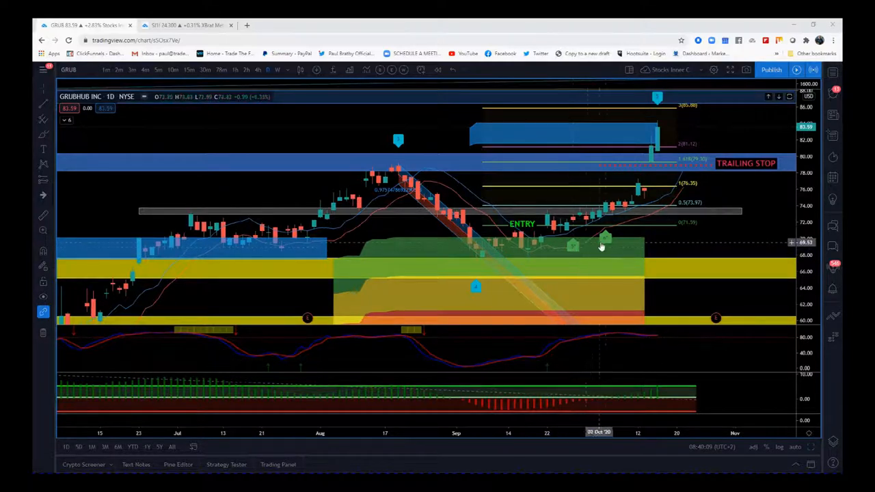
mouse_move(622, 244)
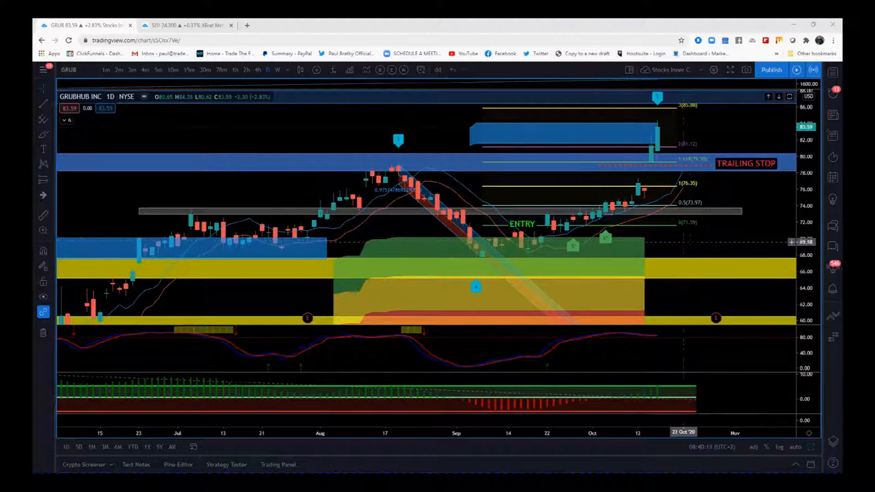
mouse_move(574, 251)
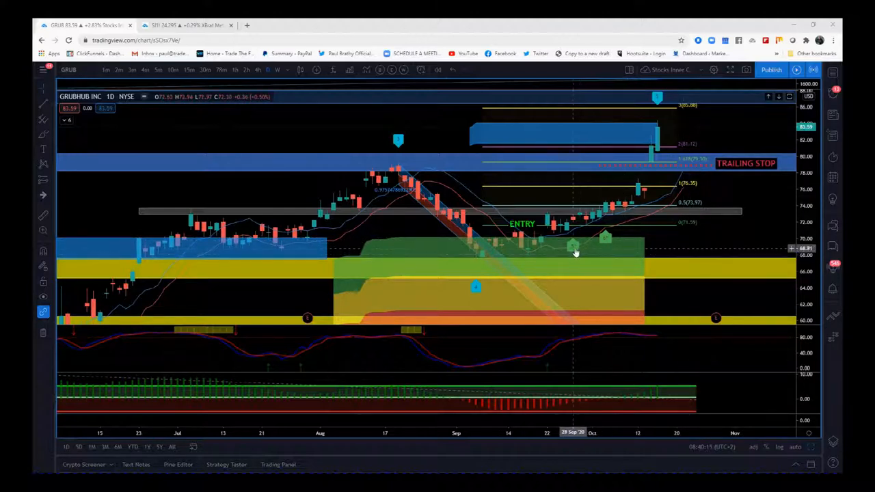
mouse_move(585, 265)
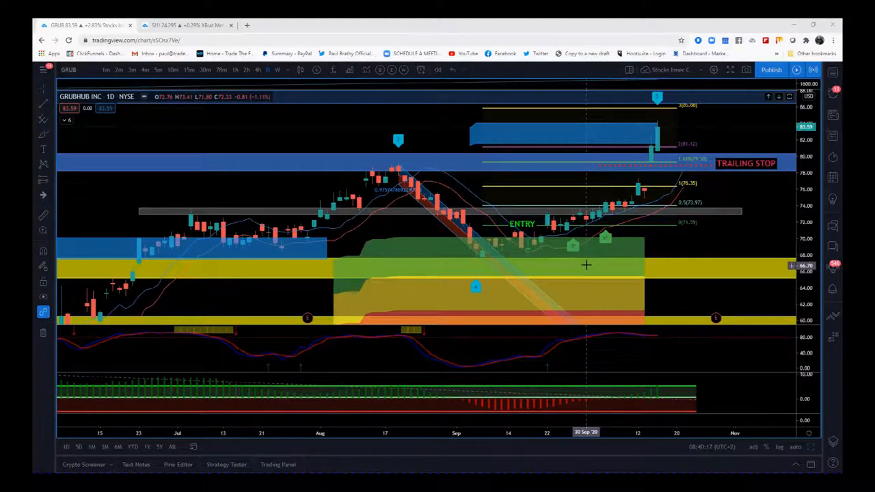
mouse_move(559, 257)
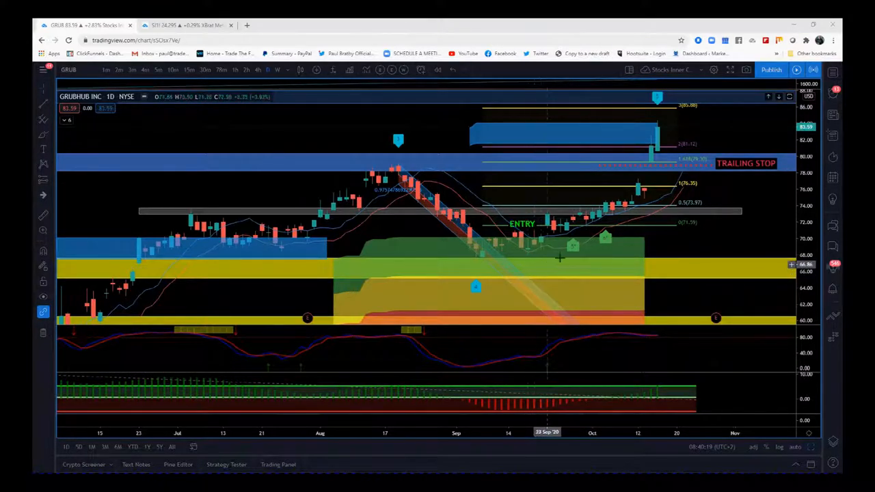
mouse_move(648, 166)
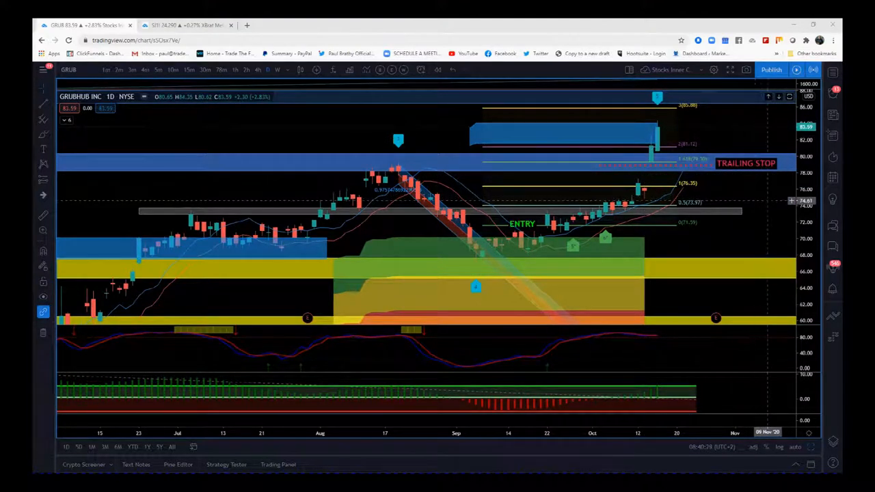
mouse_move(659, 127)
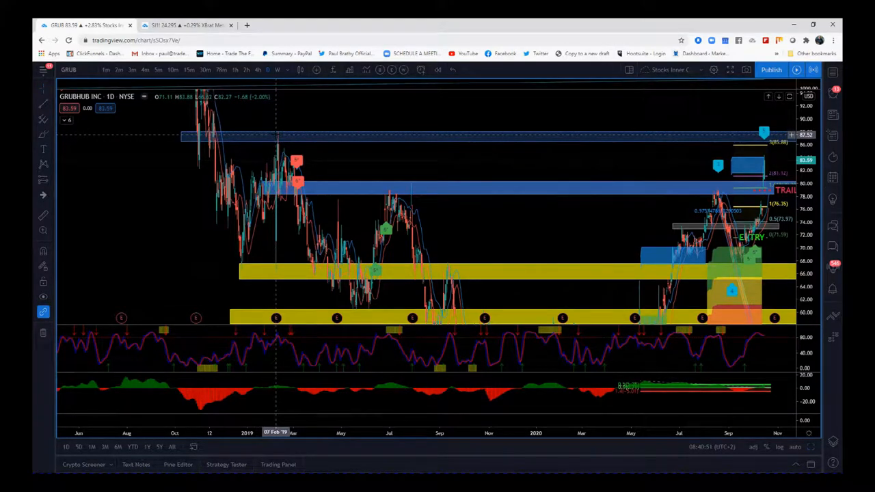
mouse_move(410, 222)
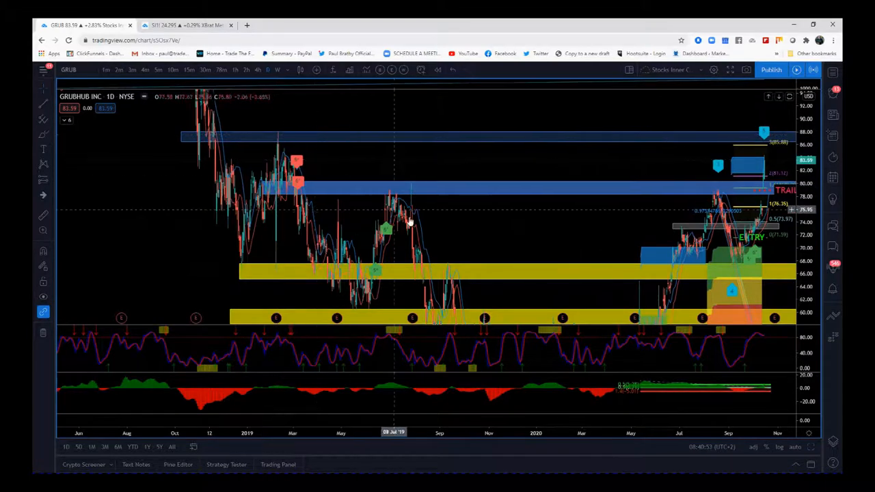